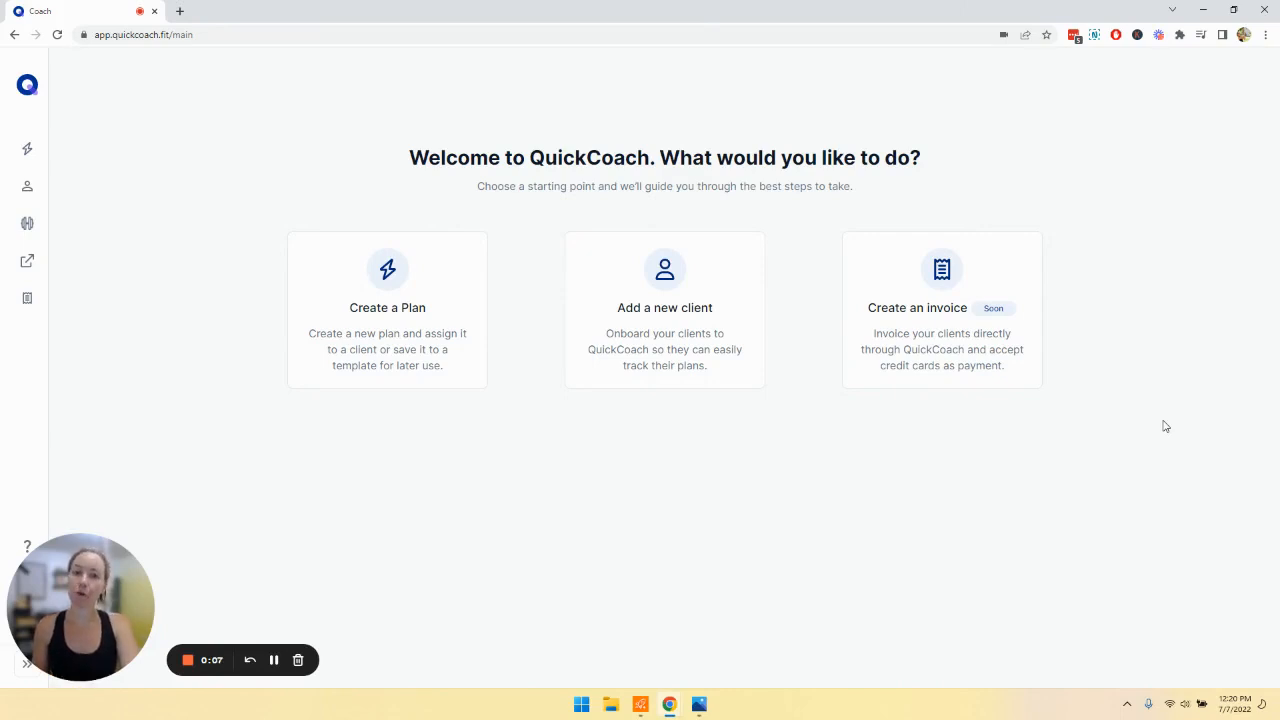
{"action": "mouse_move", "coordinate": [378, 378]}
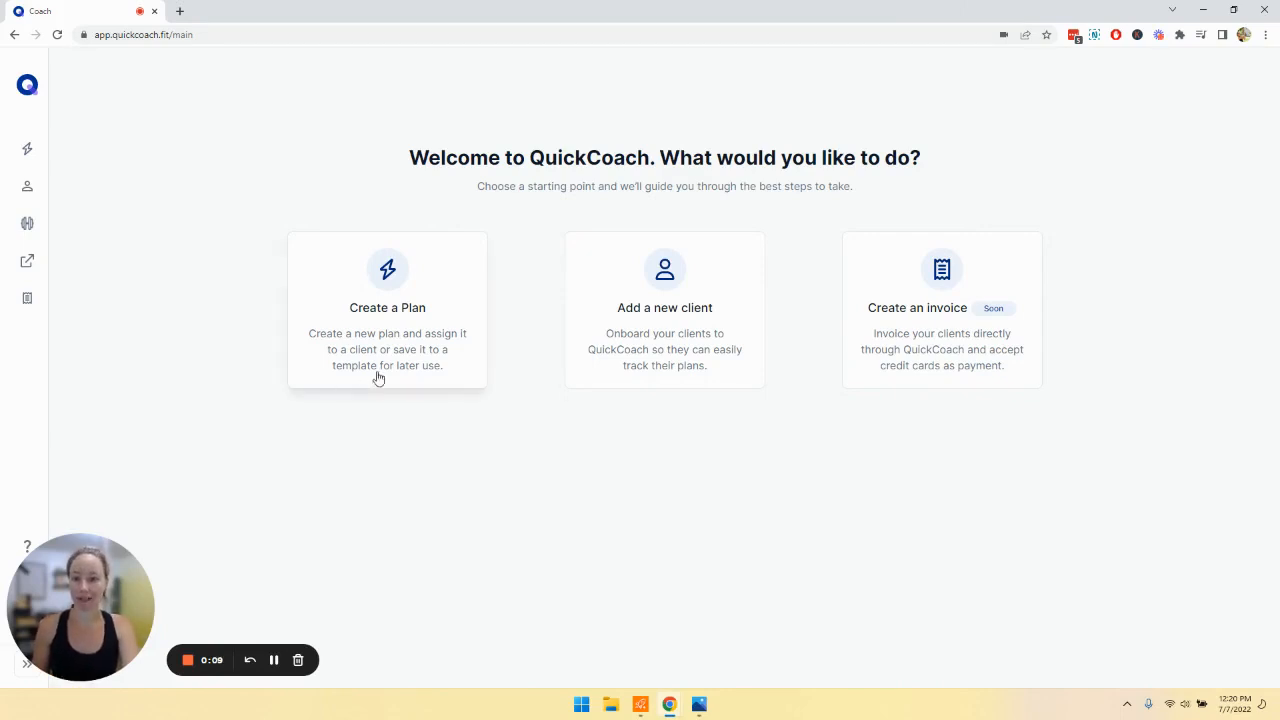
{"action": "mouse_move", "coordinate": [700, 323]}
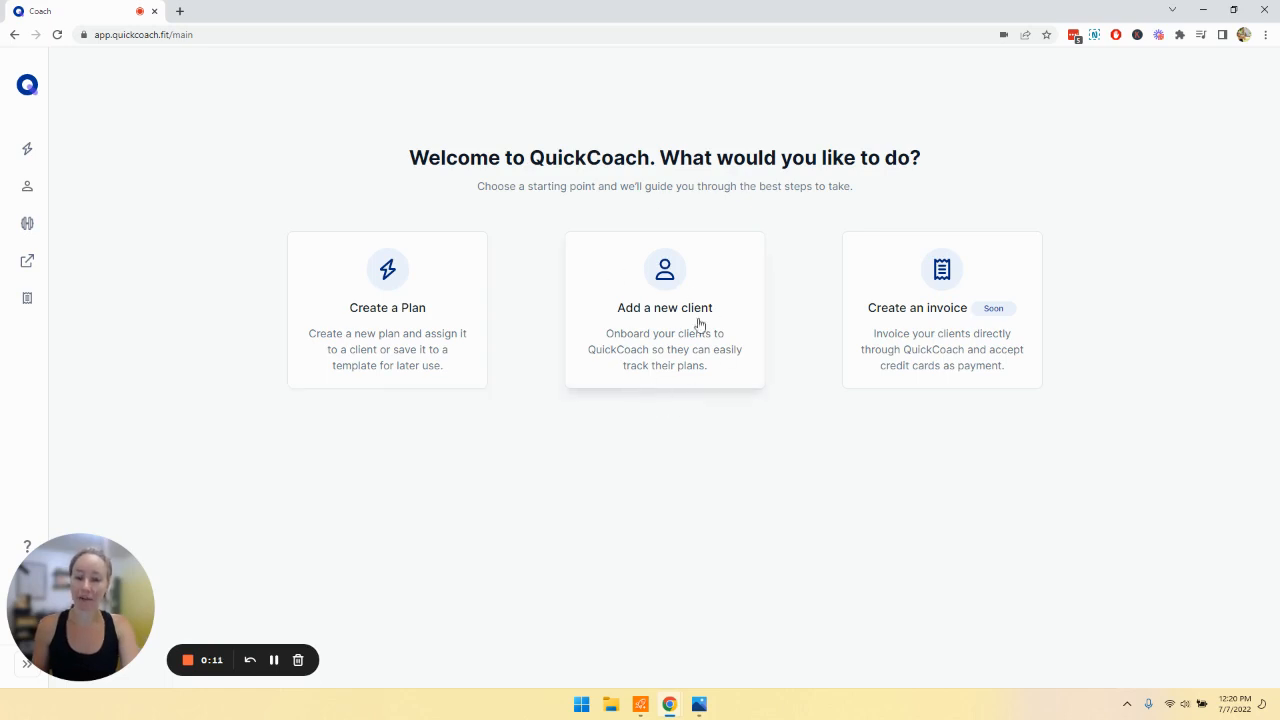
{"action": "mouse_move", "coordinate": [677, 318]}
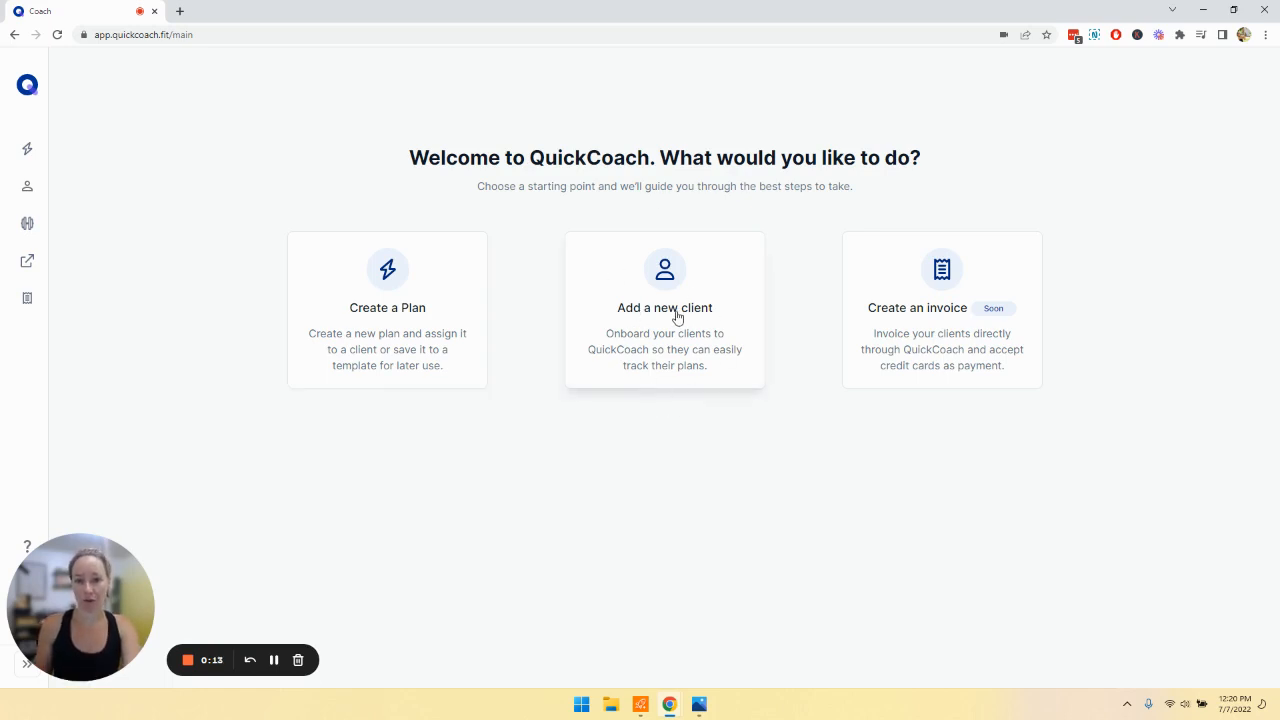
{"action": "mouse_move", "coordinate": [988, 307]}
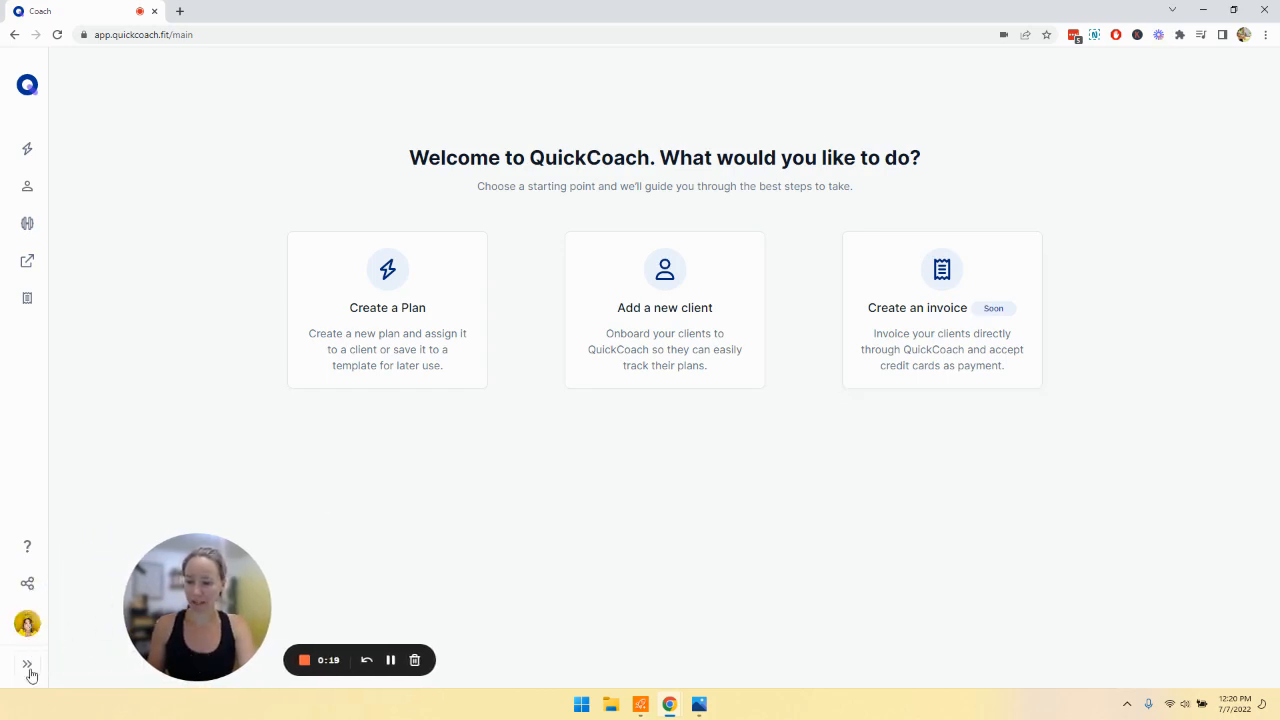
Expand the left sidebar to show section names, collapse it to icons, then expand it again.
{"action": "left_click", "coordinate": [27, 666]}
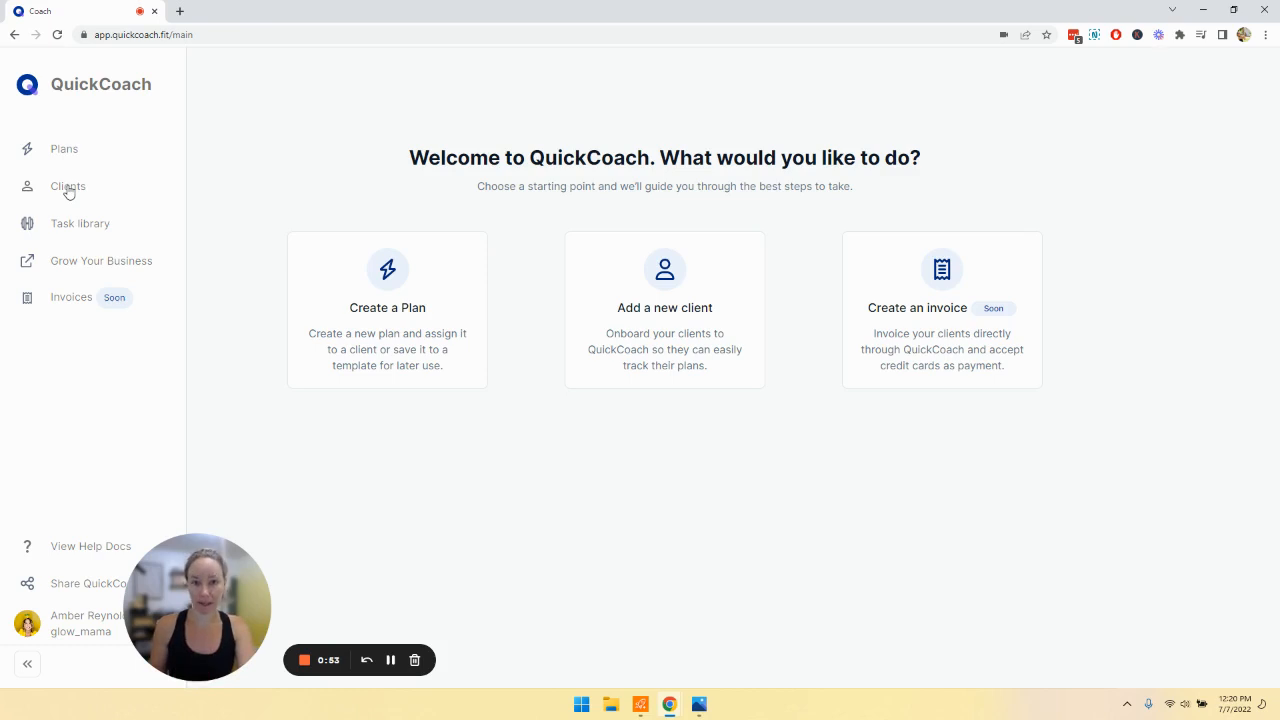
{"action": "mouse_move", "coordinate": [76, 235]}
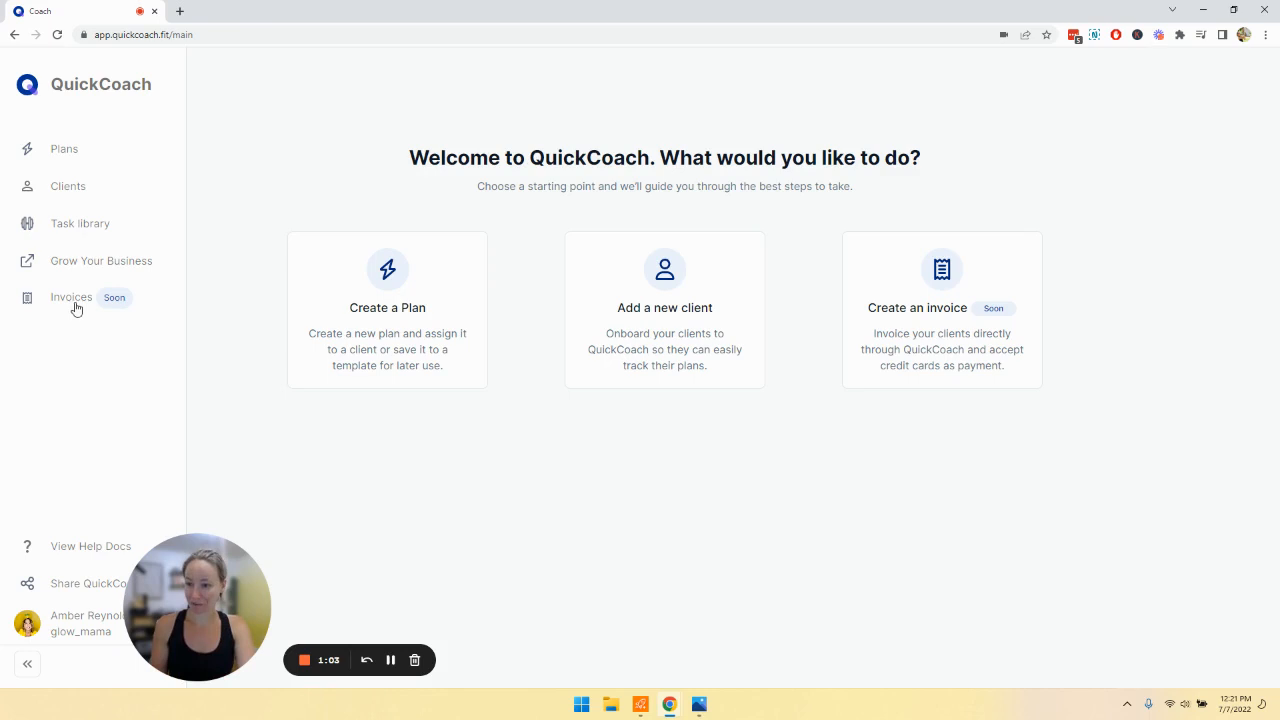
{"action": "left_click", "coordinate": [27, 663]}
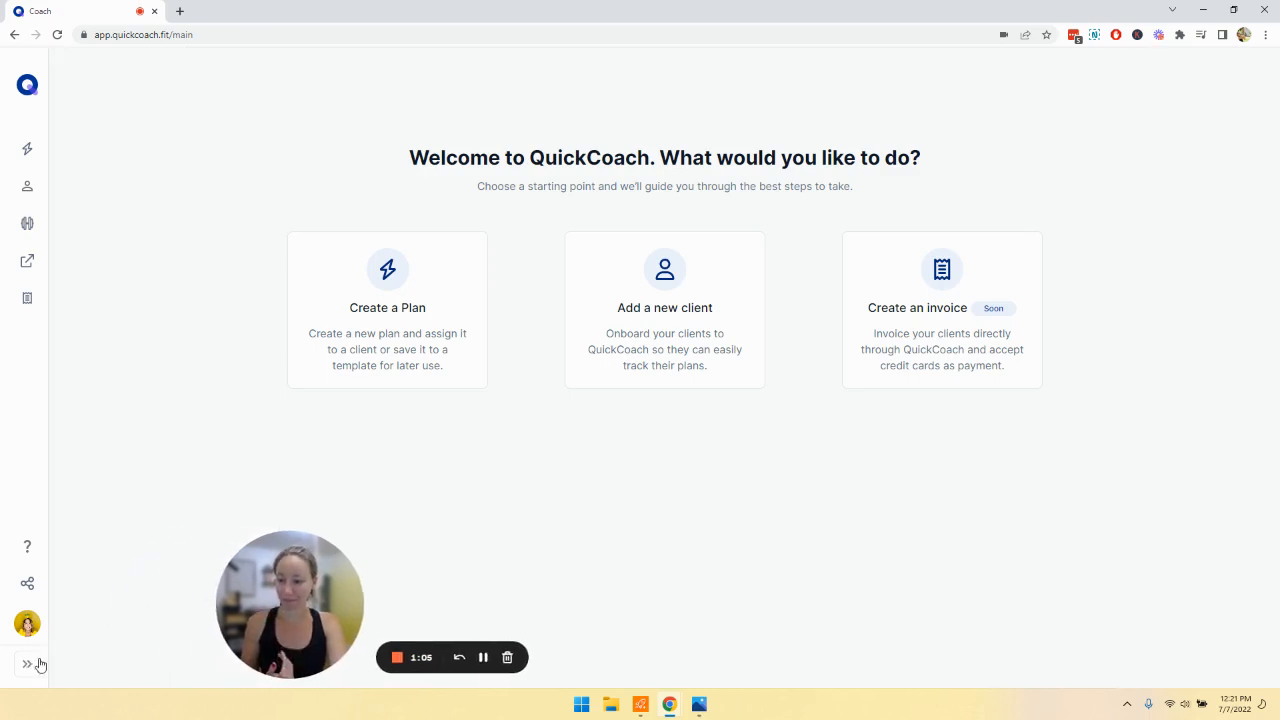
{"action": "left_click", "coordinate": [27, 664]}
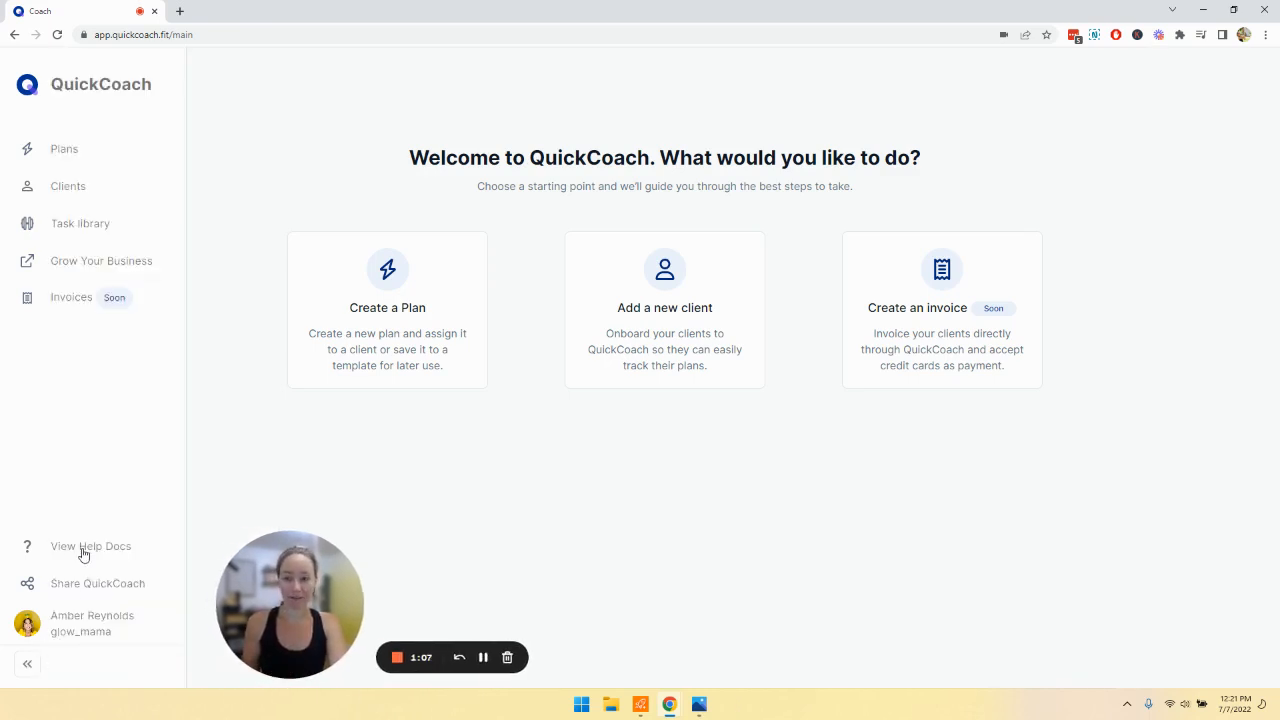